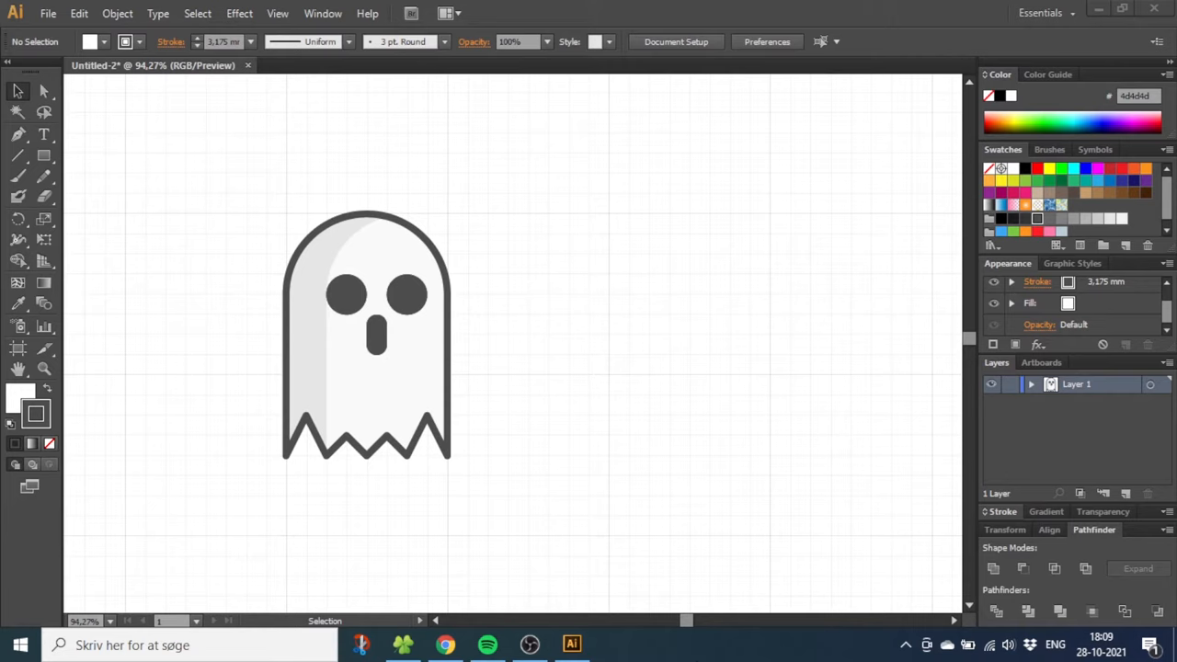
# Marquee-select the entire ghost drawing to clear it from the artboard
pyautogui.moveTo(630, 216); pyautogui.dragTo(750, 372)
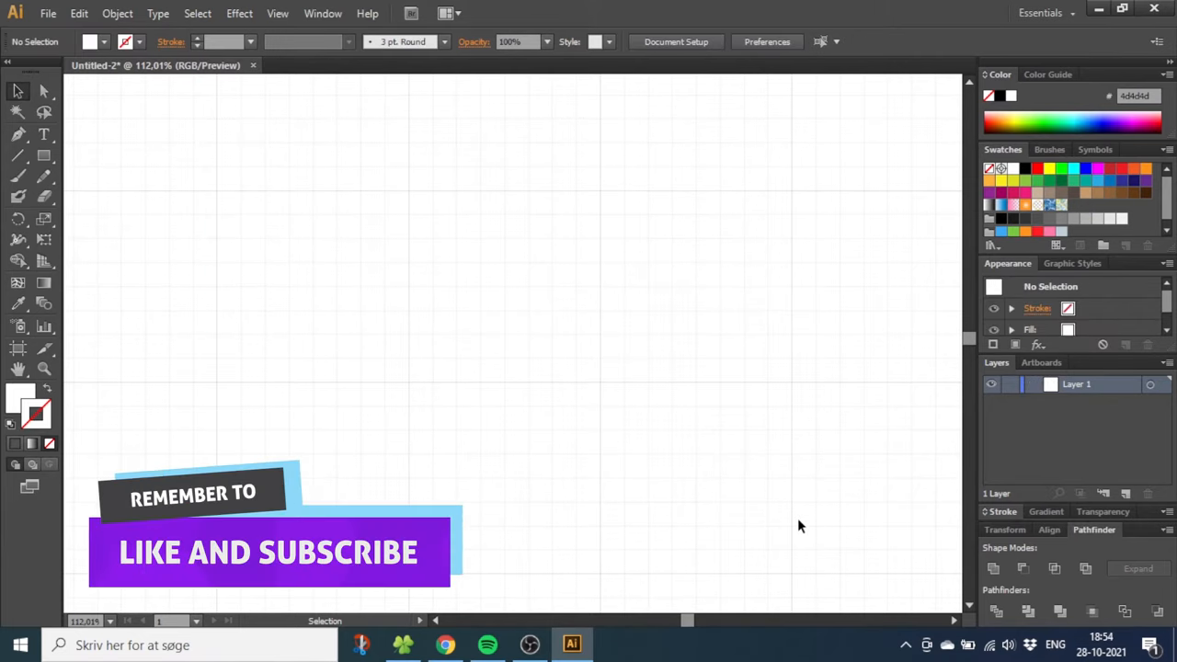
pyautogui.moveTo(526, 340)
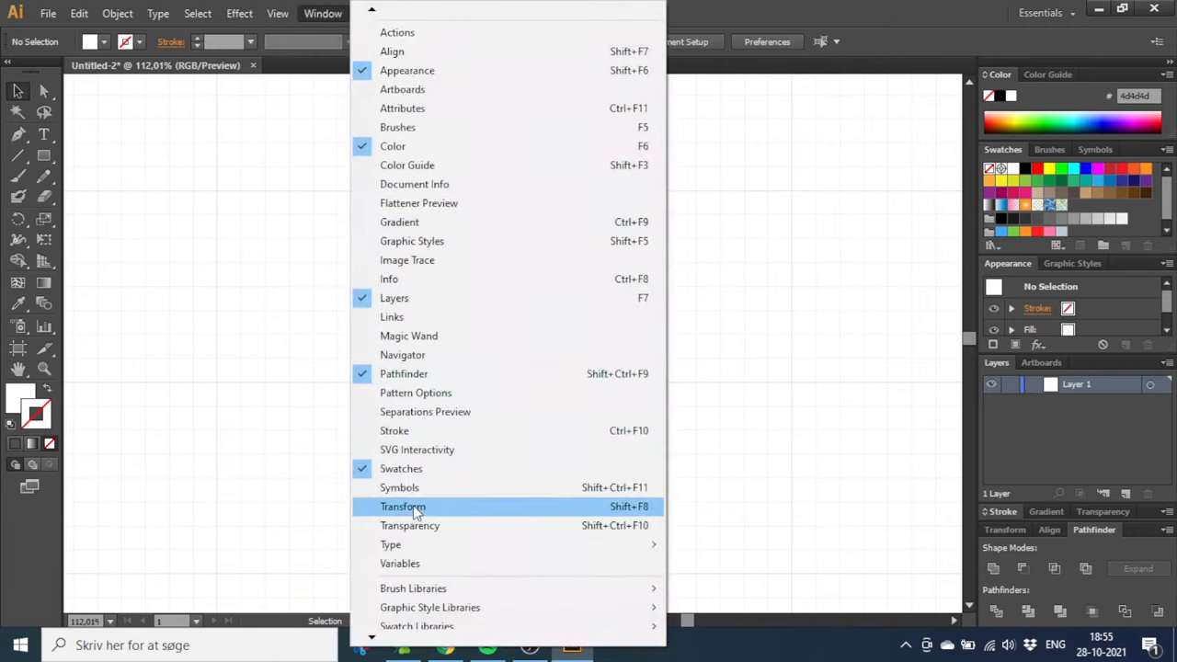
# Show the Transform panel and expand its flyout menu options
pyautogui.click(402, 506)
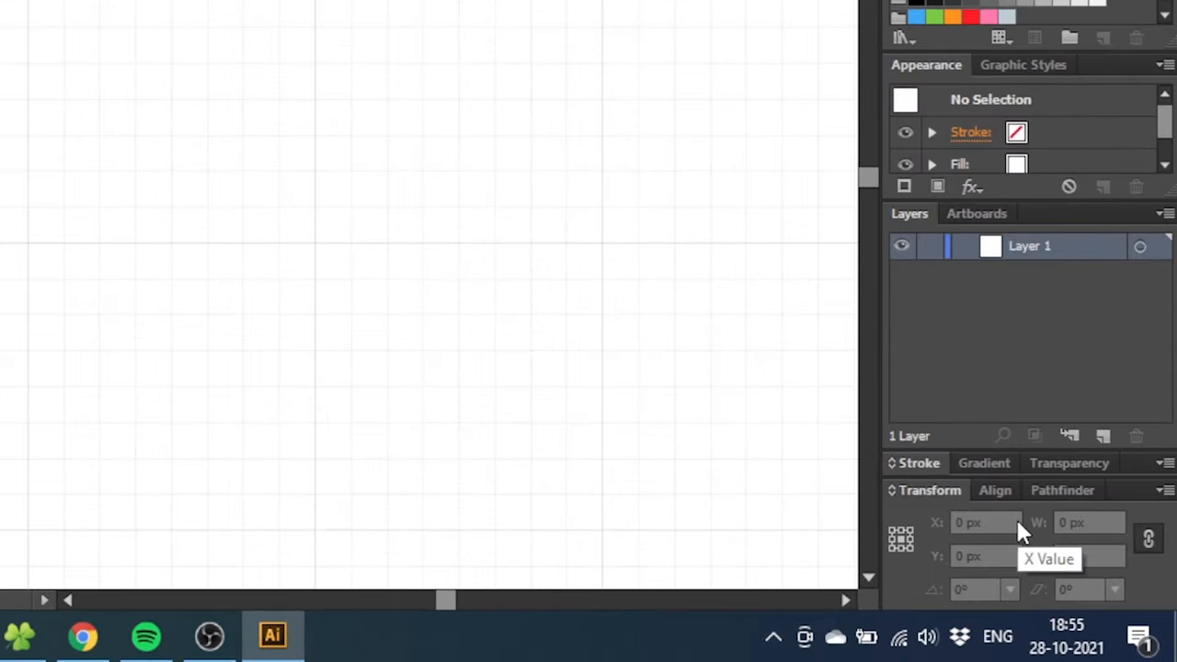
pyautogui.click(1162, 489)
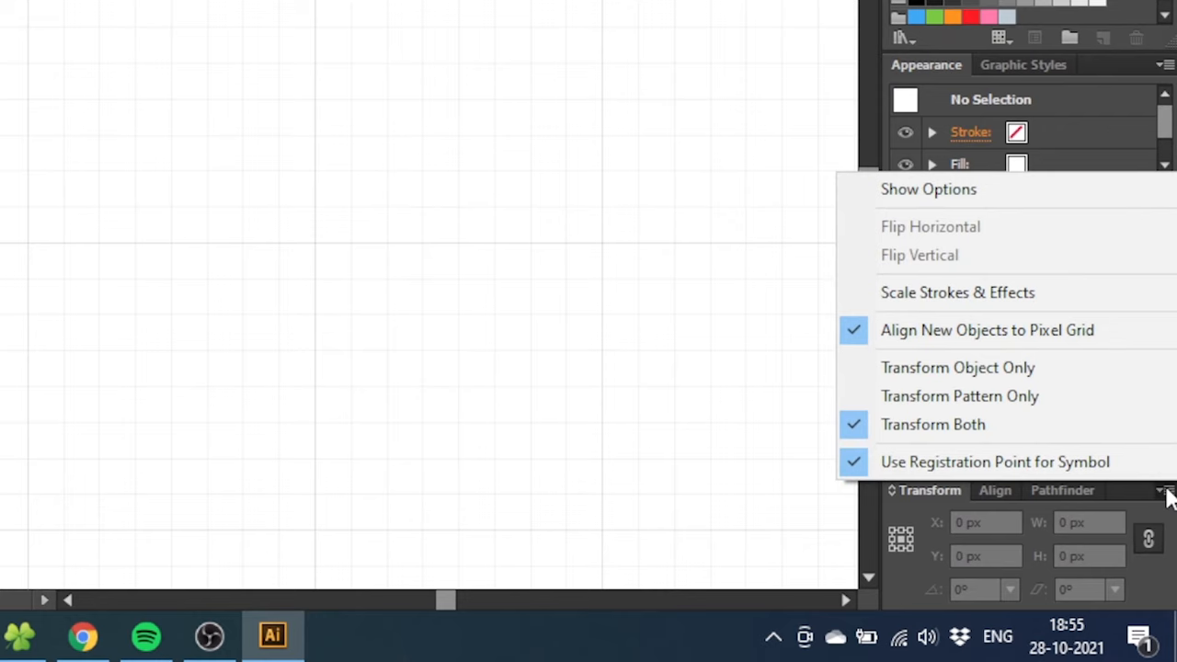
pyautogui.moveTo(1011, 343)
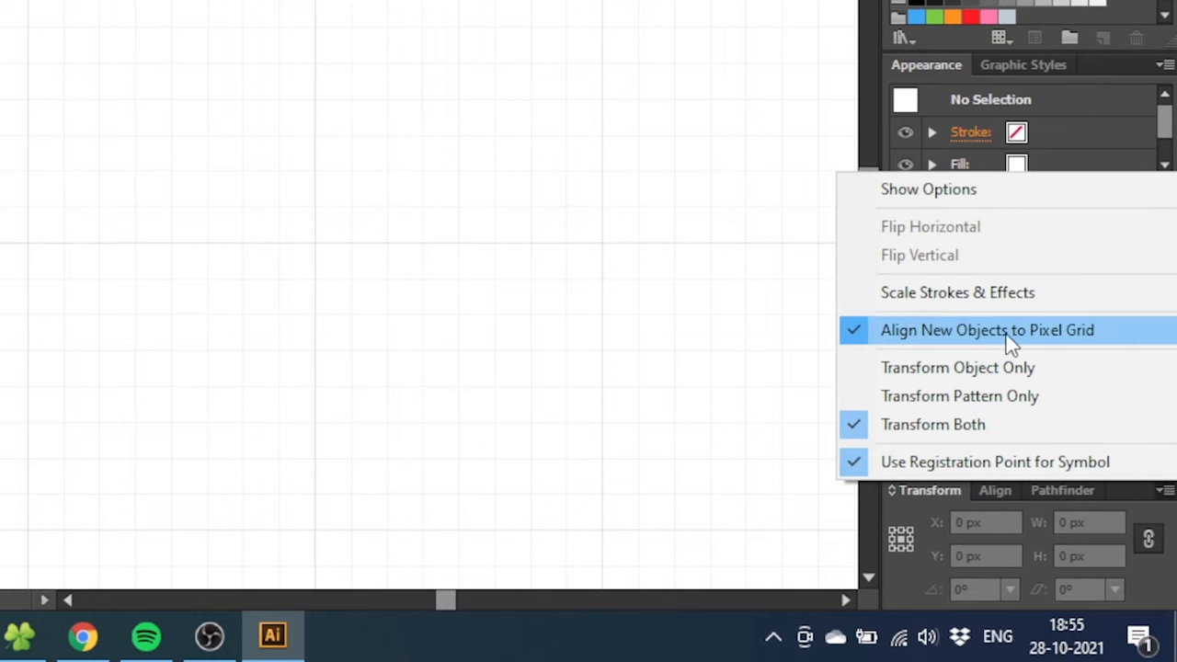